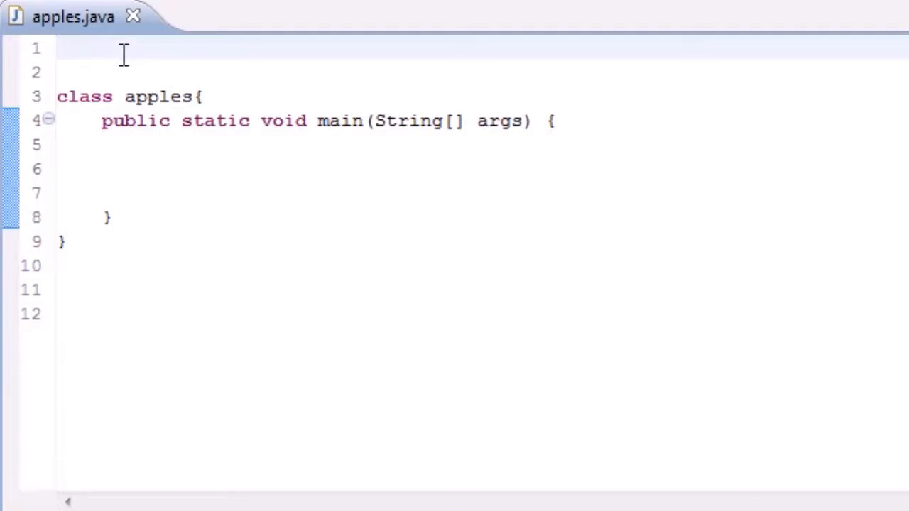
Add 'import java.io.File;' on line 1 of apples.java, then return to main
{"action": "left_click", "coordinate": [147, 169]}
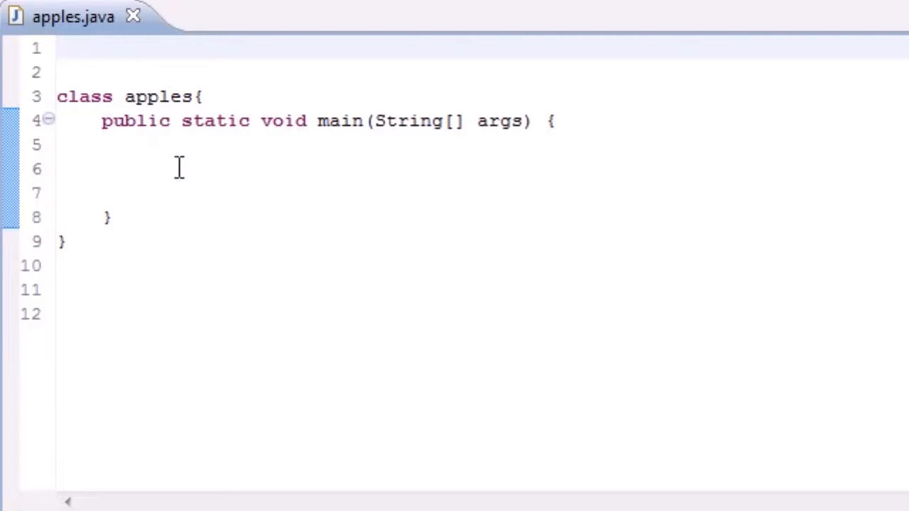
{"action": "left_click", "coordinate": [178, 168]}
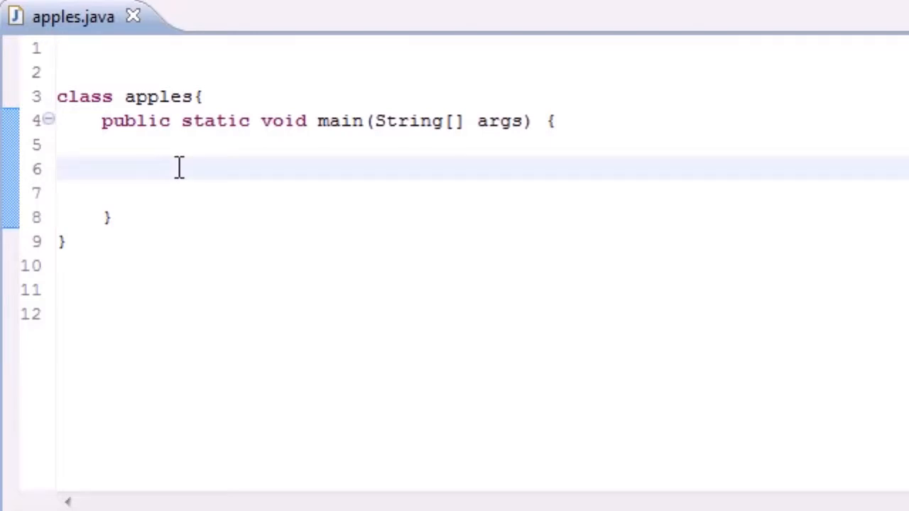
{"action": "left_click", "coordinate": [149, 169]}
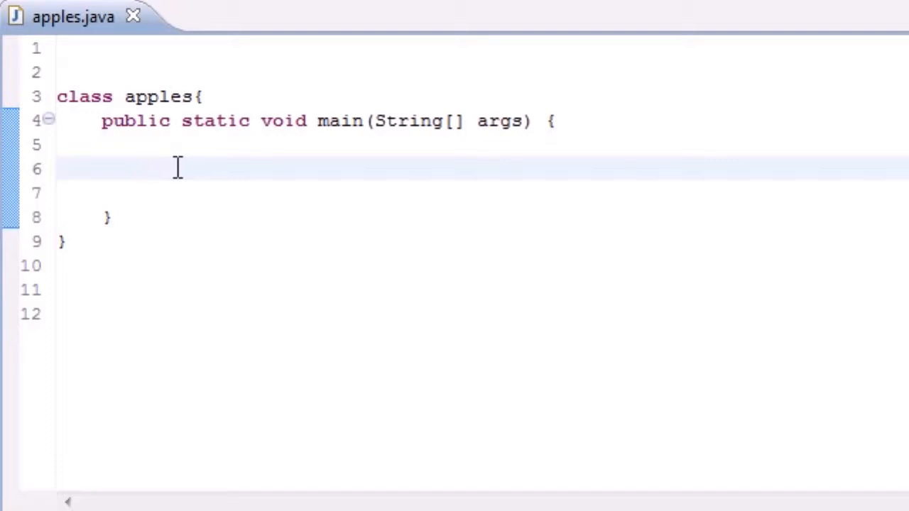
{"action": "mouse_move", "coordinate": [183, 243]}
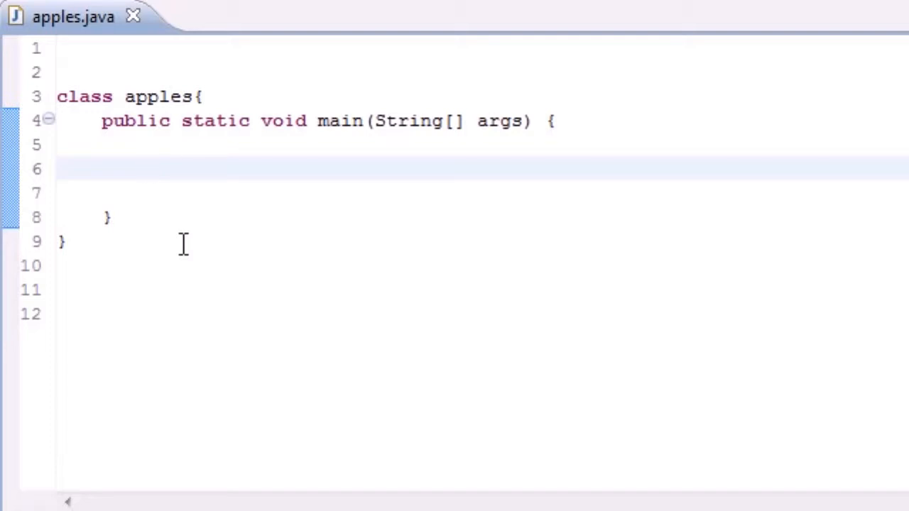
{"action": "left_click", "coordinate": [149, 169]}
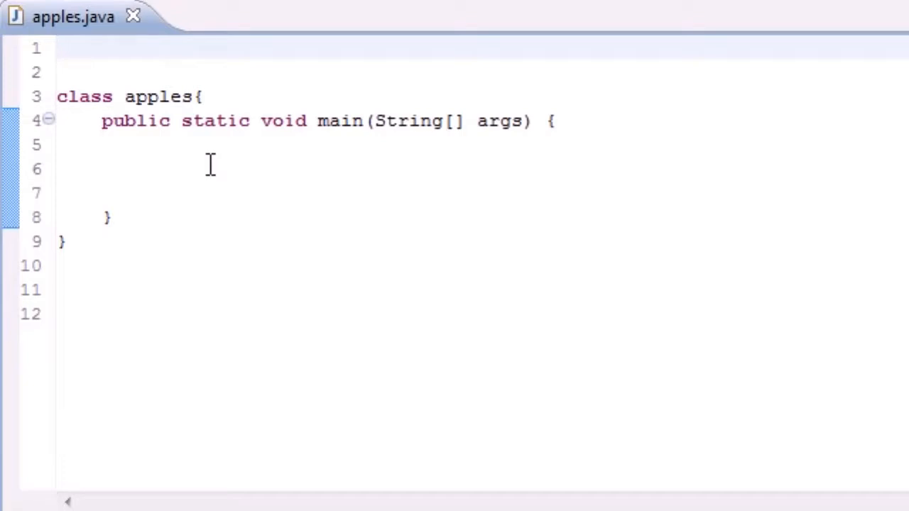
{"action": "type", "text": "import"}
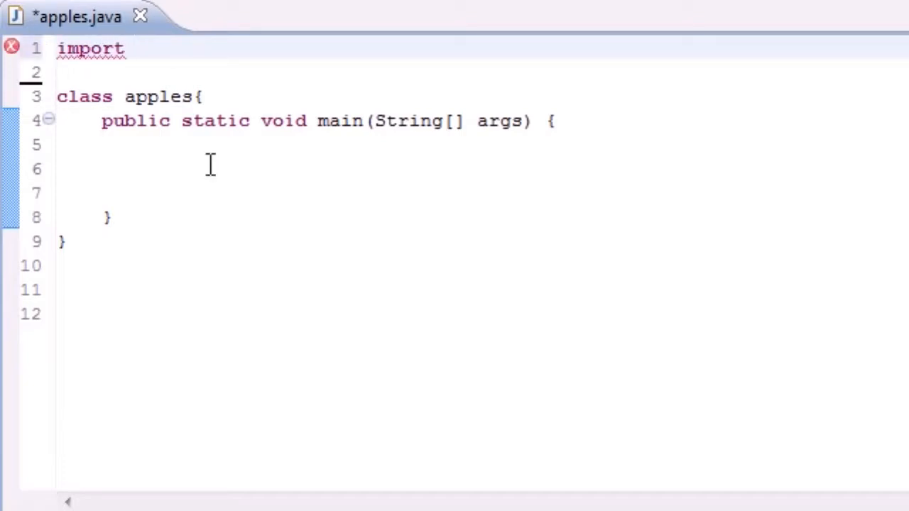
{"action": "type", "text": "java"}
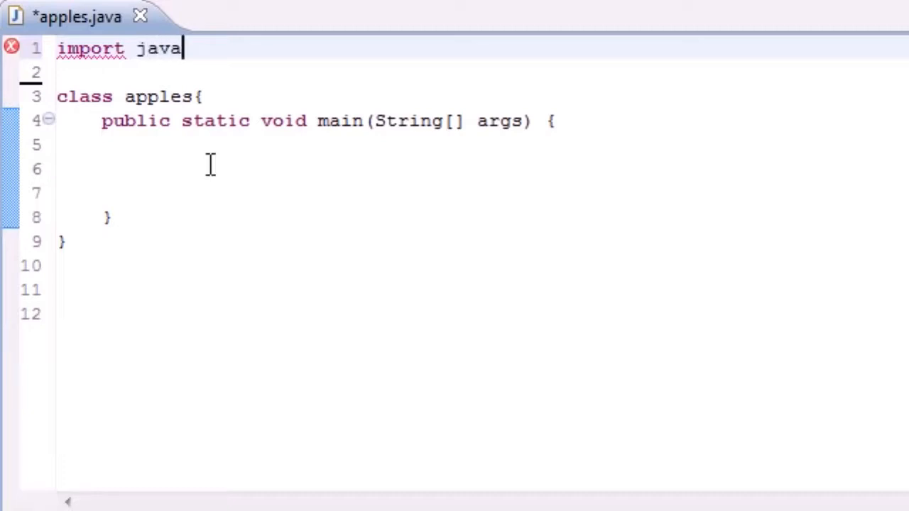
{"action": "type", "text": ".io.File;"}
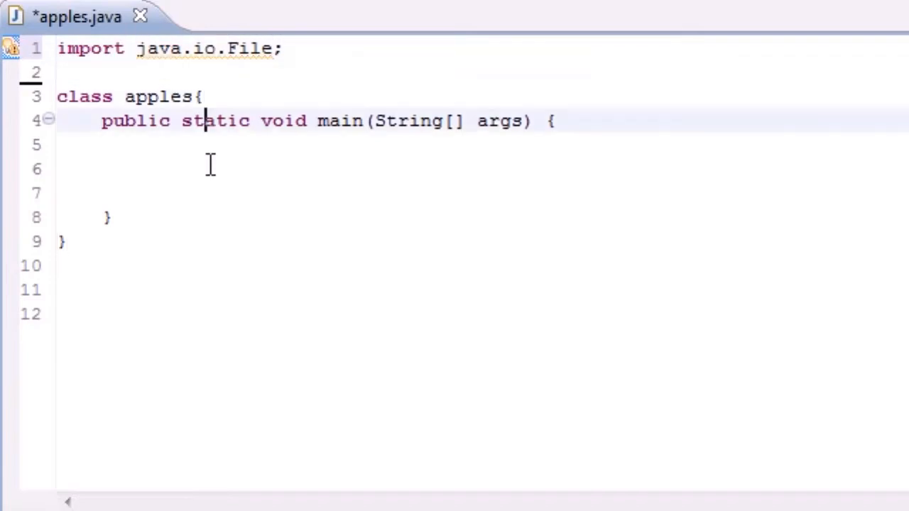
{"action": "left_click", "coordinate": [149, 168]}
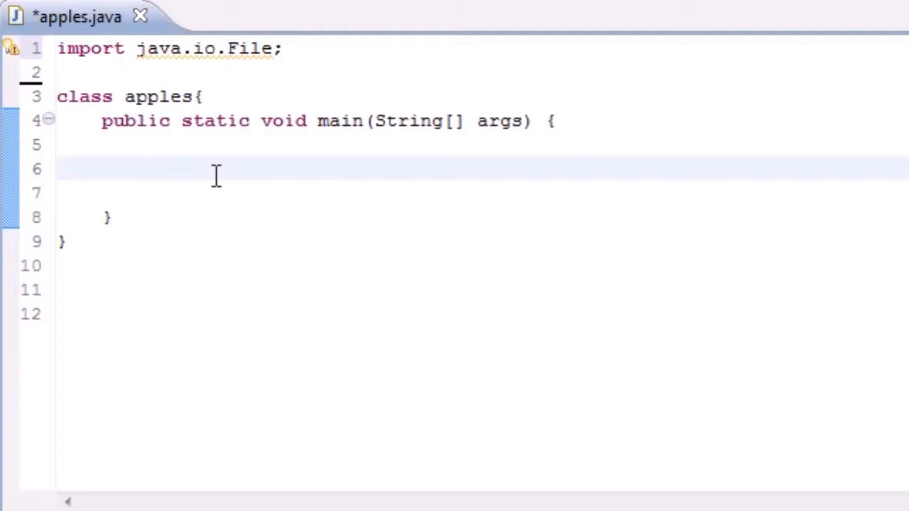
{"action": "left_click", "coordinate": [149, 169]}
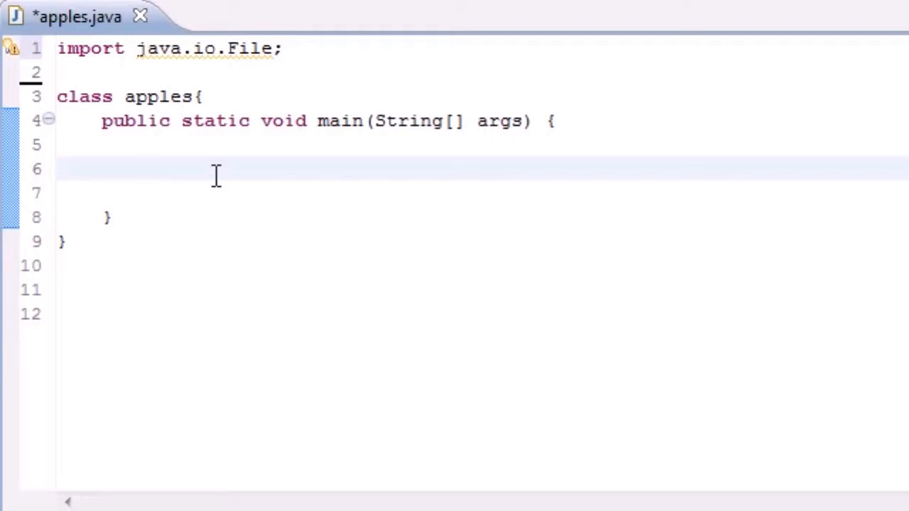
Write 'x = new File("");' inside the main method
{"action": "left_click", "coordinate": [148, 169]}
{"action": "type", "text": "File"}
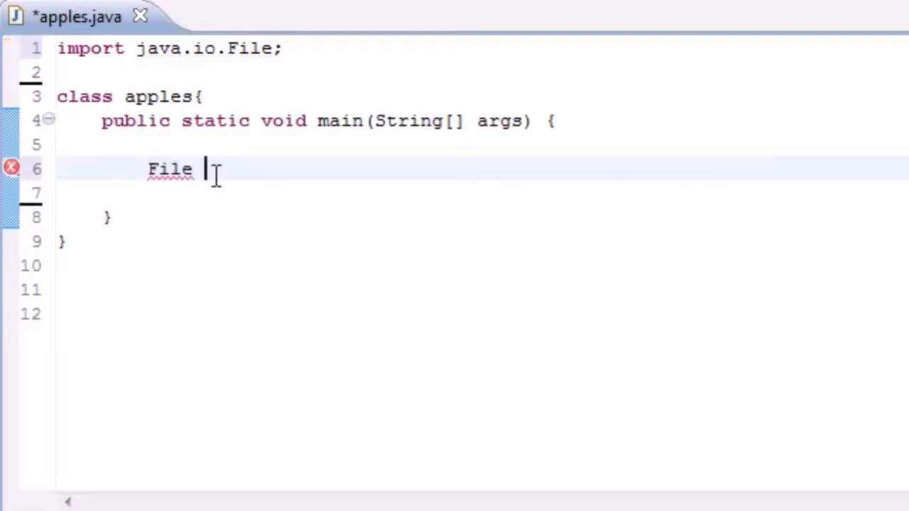
{"action": "type", "text": "x ="}
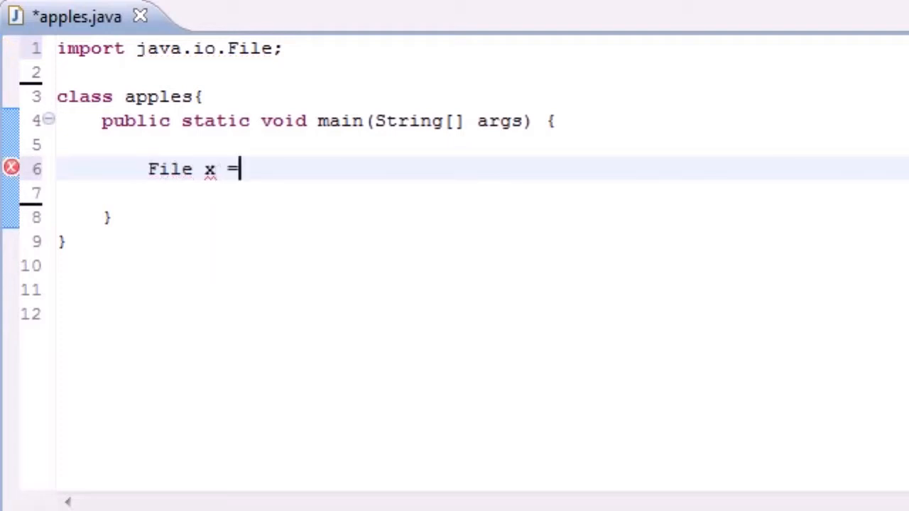
{"action": "type", "text": "new"}
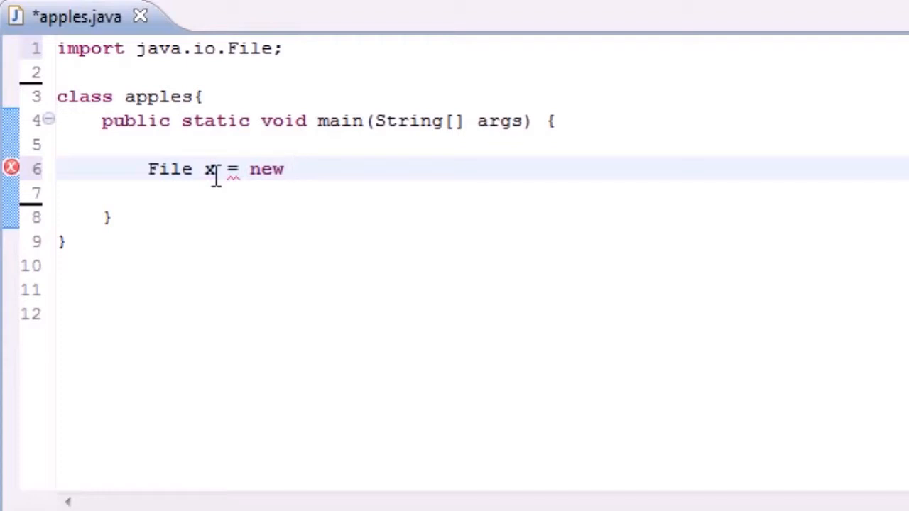
{"action": "type", "text": "File()"}
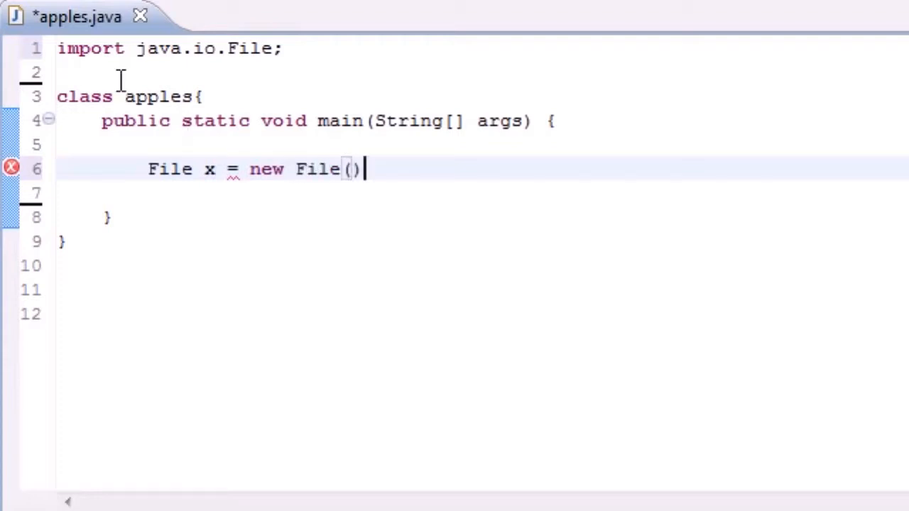
{"action": "type", "text": ";"}
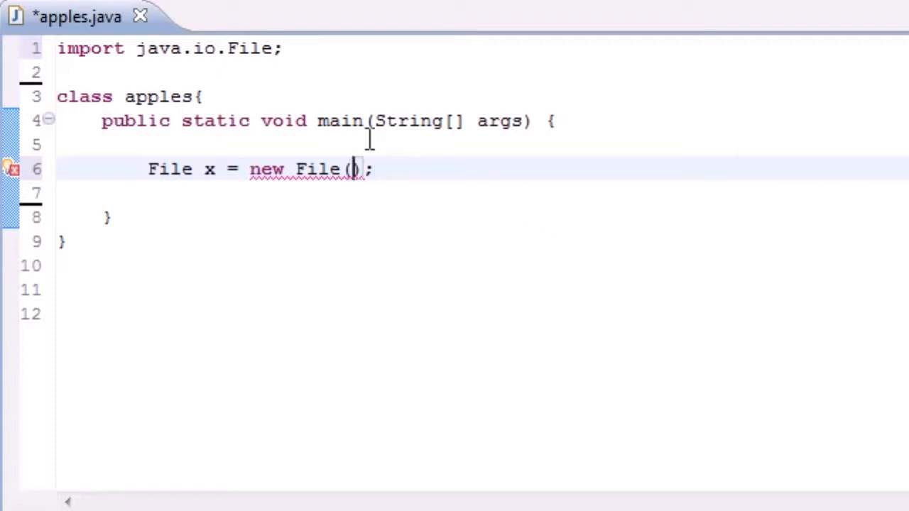
{"action": "type", "text": "\"\""}
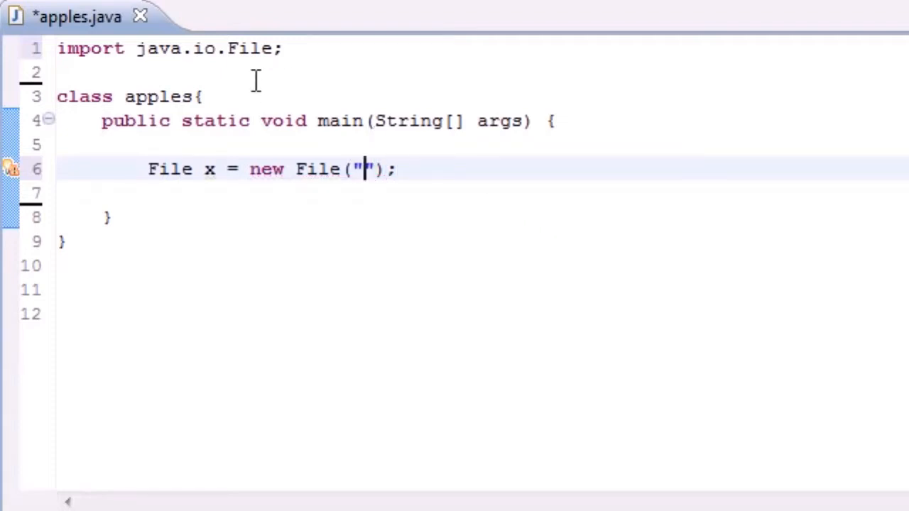
{"action": "key", "text": "Right"}
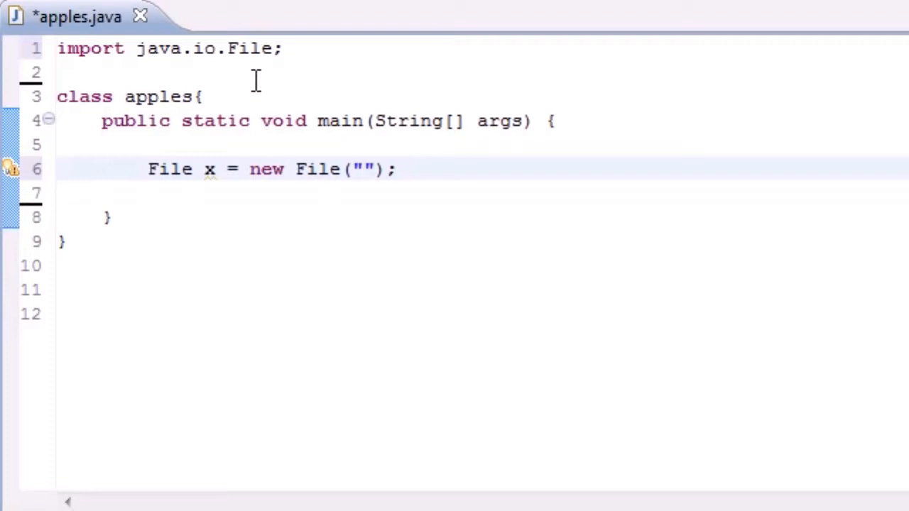
Enter the path C:\test\greg.txt inside the File constructor's quotes
{"action": "type", "text": "c:"}
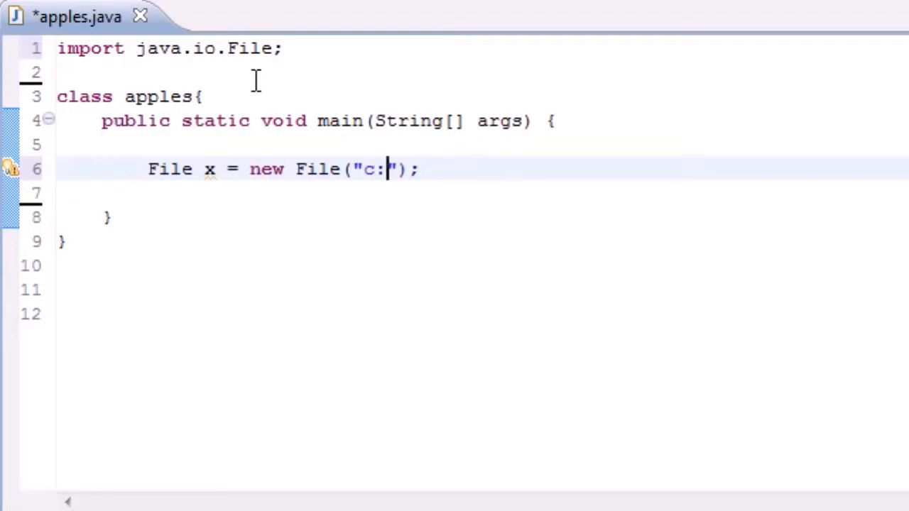
{"action": "key", "text": "BackSpace"}
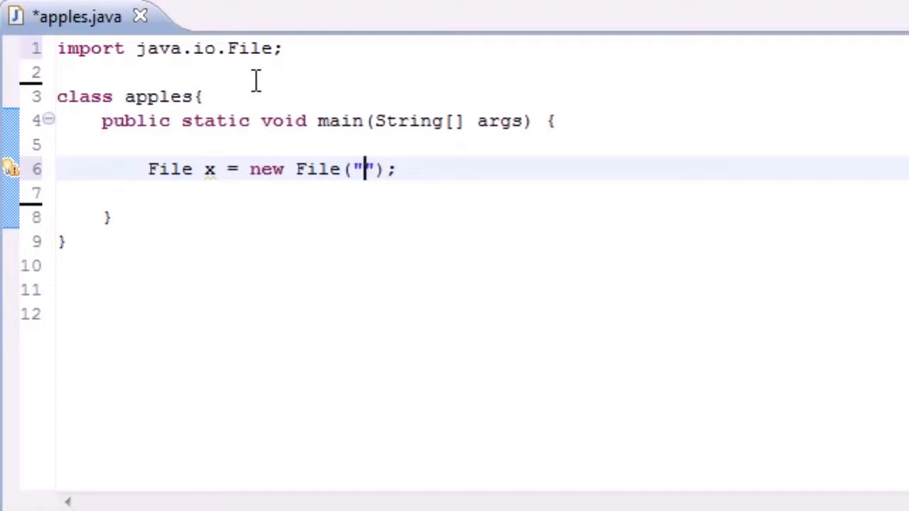
{"action": "type", "text": "C"}
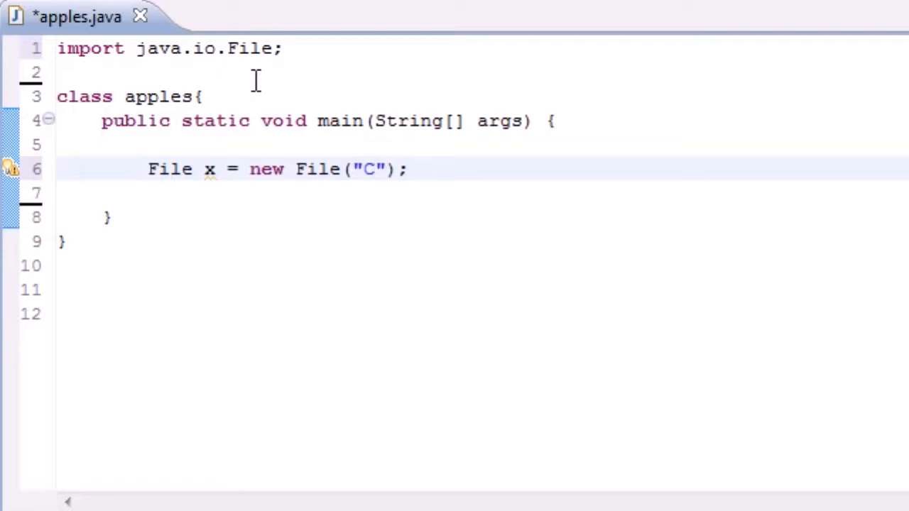
{"action": "type", "text": ":"}
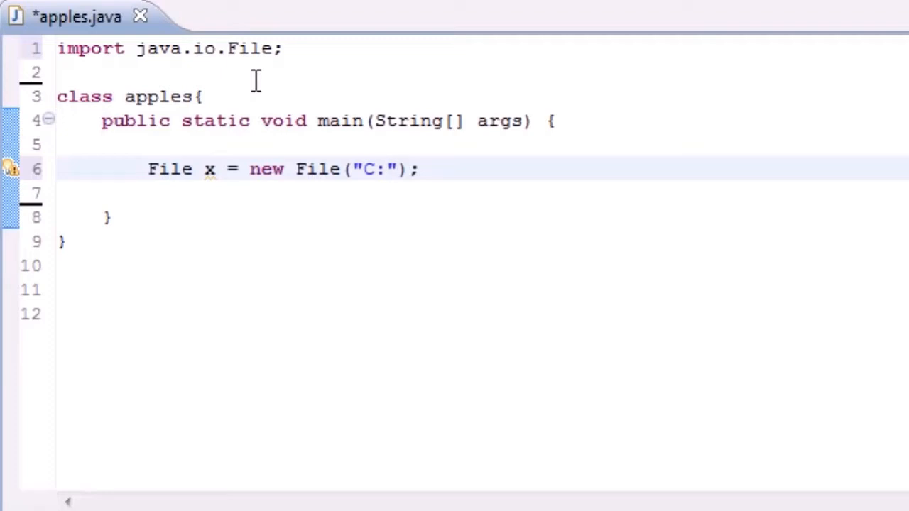
{"action": "type", "text": "\\test"}
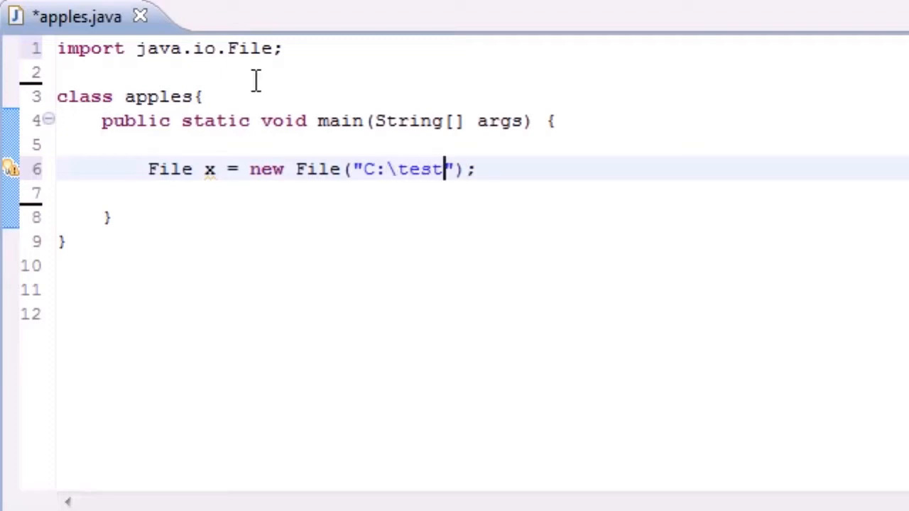
{"action": "type", "text": "\\"}
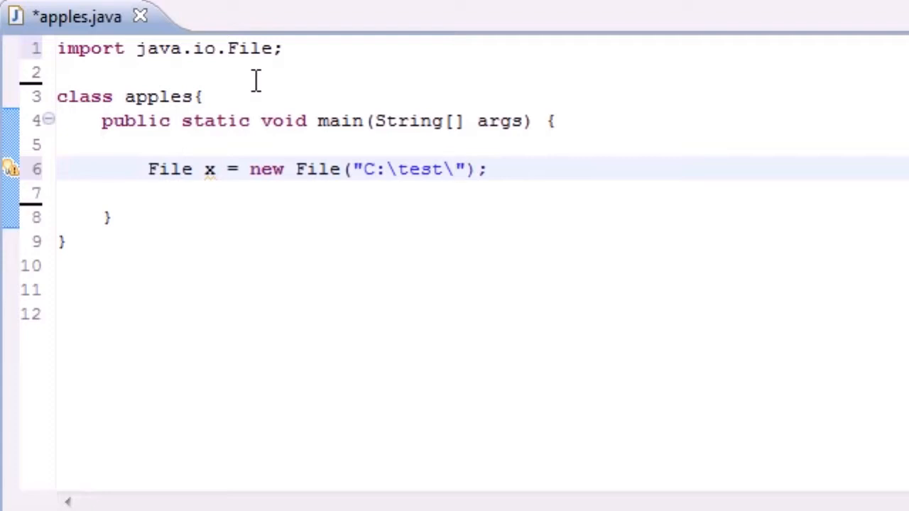
{"action": "type", "text": "greg."}
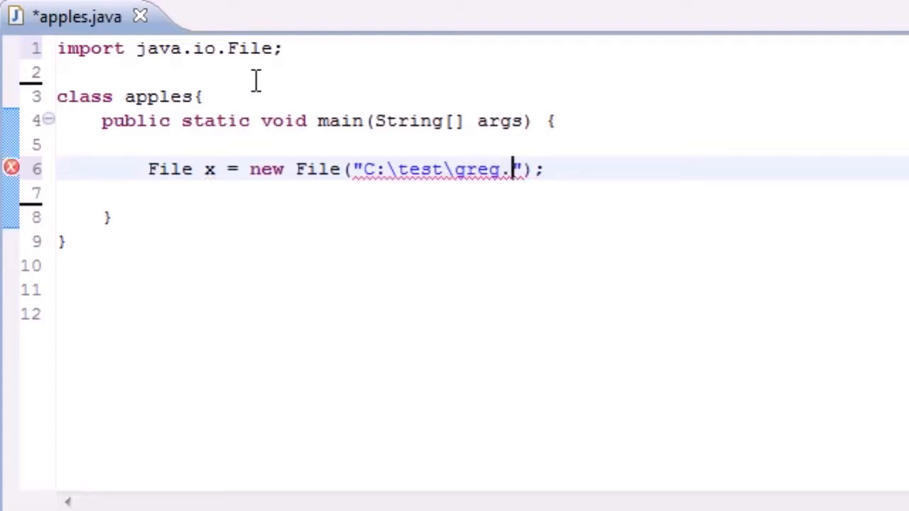
{"action": "type", "text": "txt"}
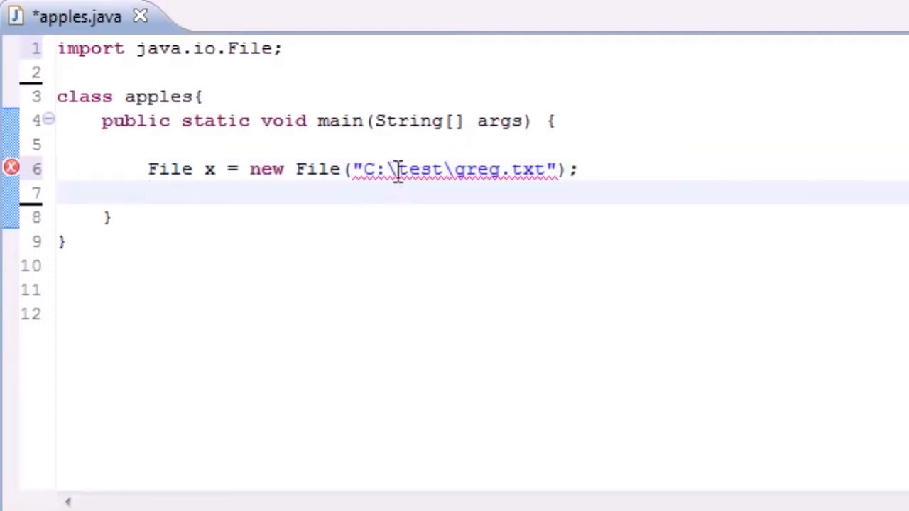
{"action": "left_click", "coordinate": [394, 169]}
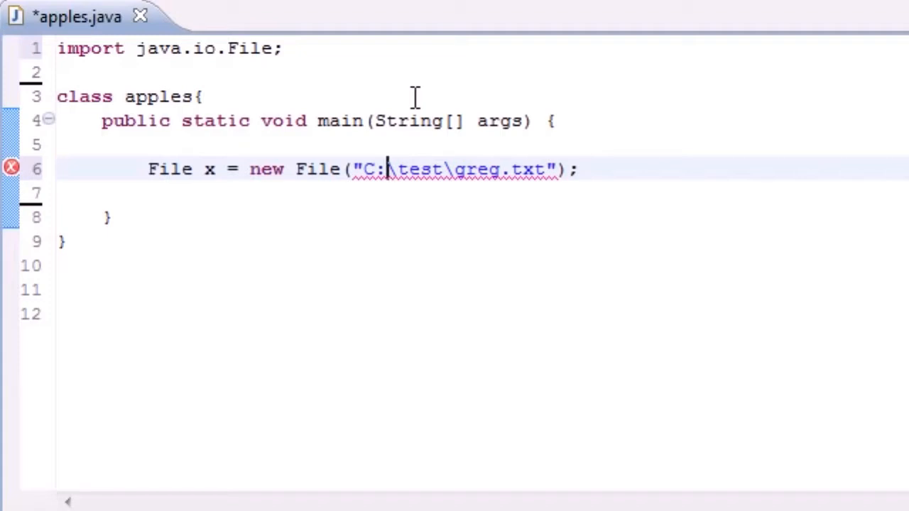
Escape the path's backslashes so it reads "C:\\test\\greg.txt"
{"action": "type", "text": "\\"}
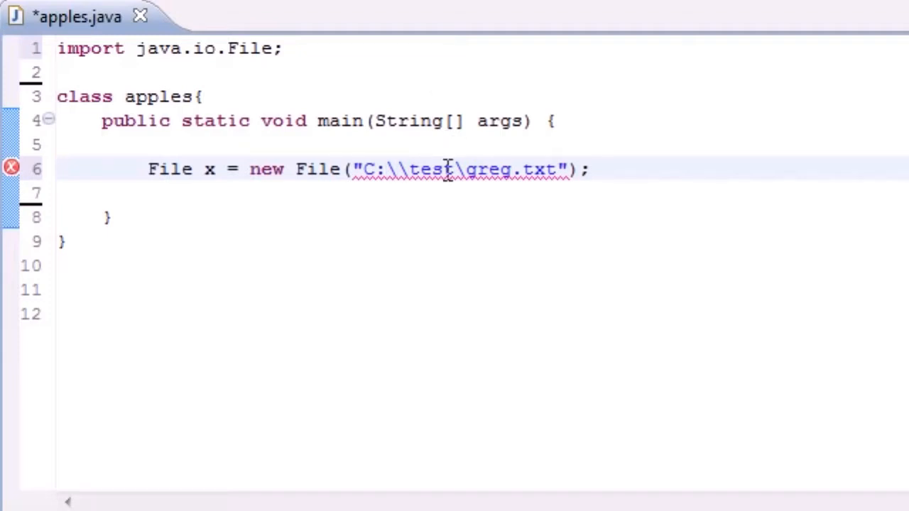
{"action": "type", "text": "\\"}
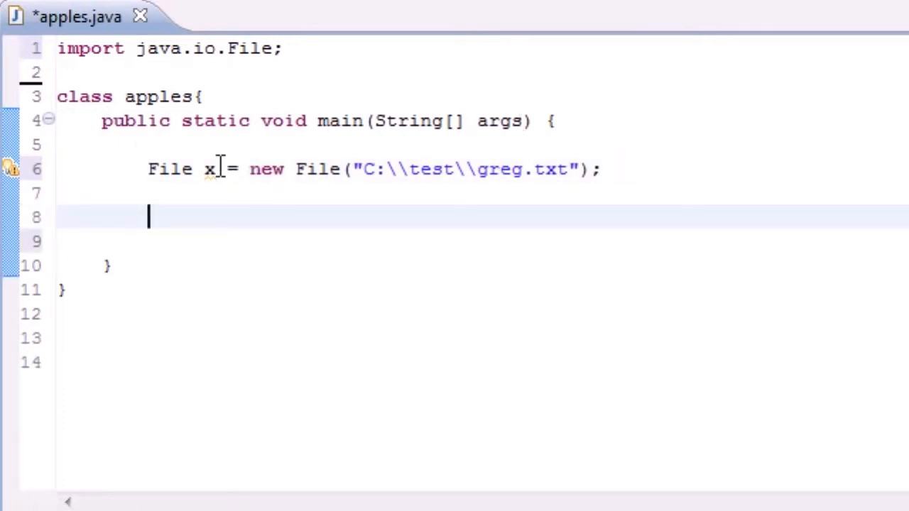
Start an if (x.exists()) condition below the File declaration
{"action": "double_click", "coordinate": [209, 169]}
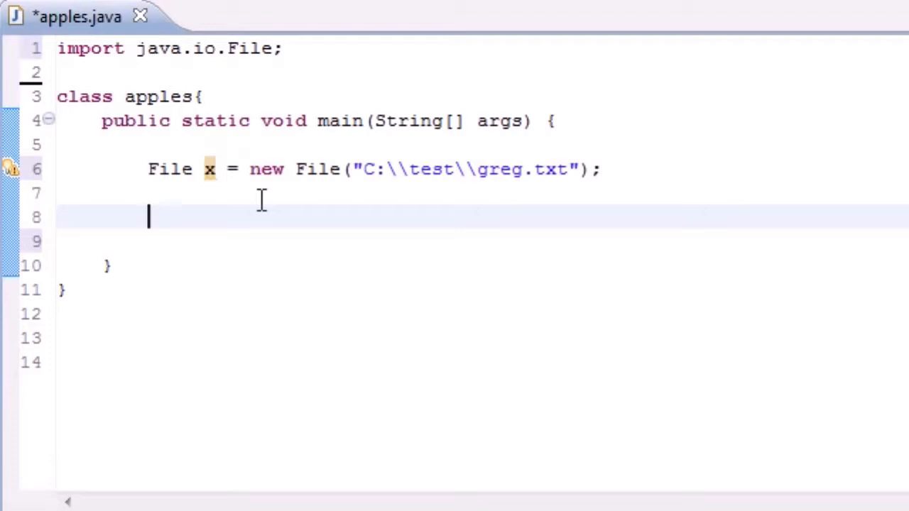
{"action": "mouse_move", "coordinate": [249, 206]}
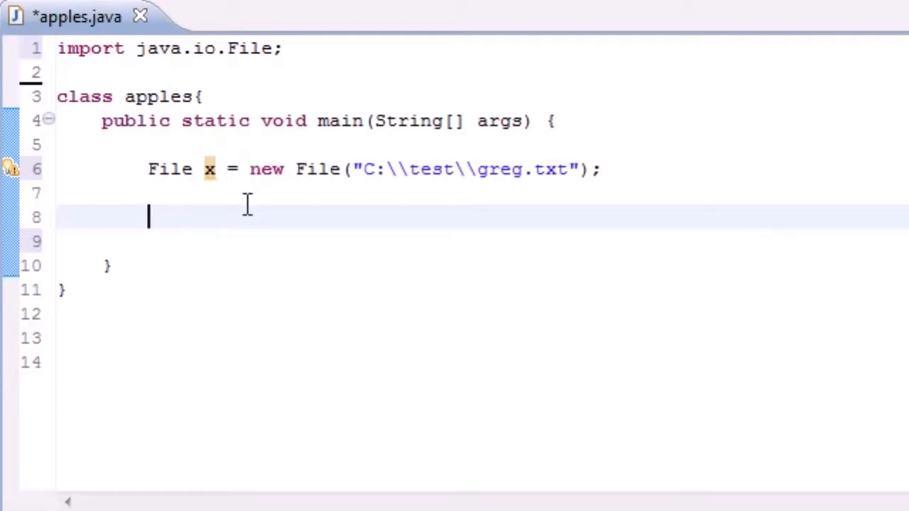
{"action": "type", "text": "if"}
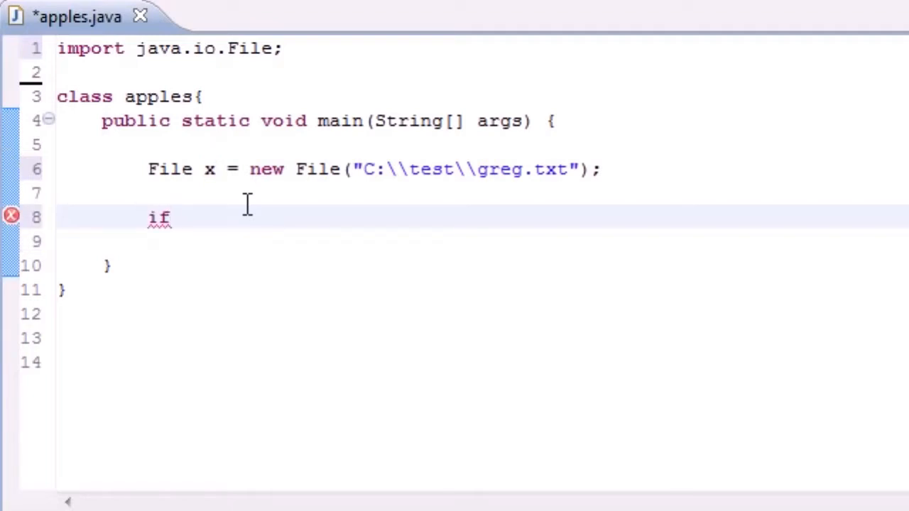
{"action": "type", "text": "()"}
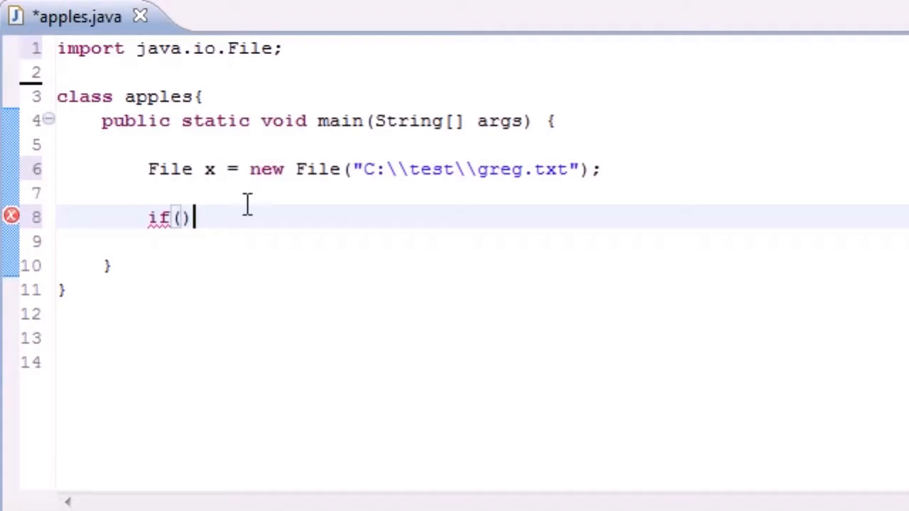
{"action": "type", "text": "x.exists("}
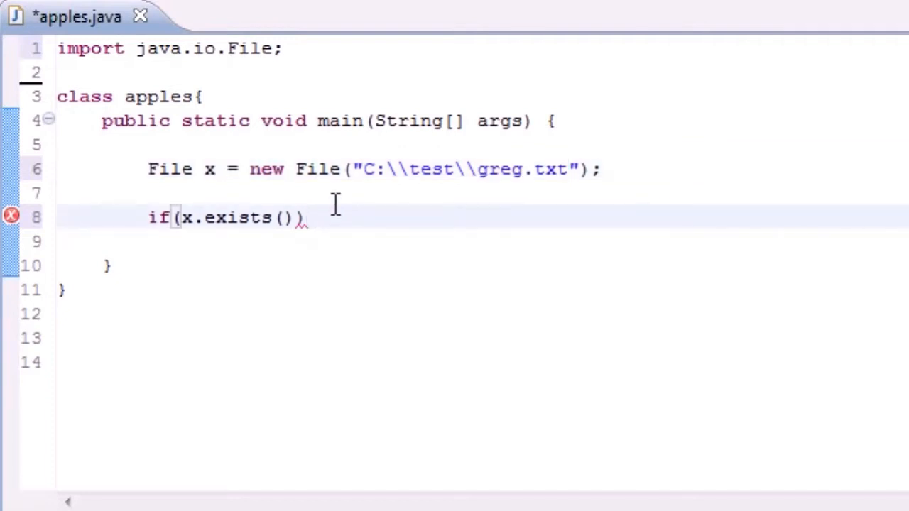
Inside the if, print x.getName() + "exist!" with System.out.println
{"action": "type", "text": "Sys"}
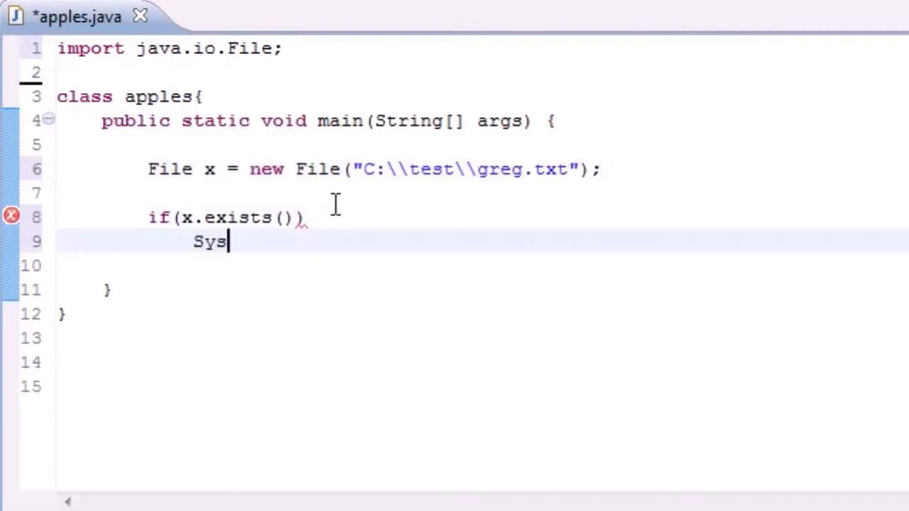
{"action": "type", "text": "tem."}
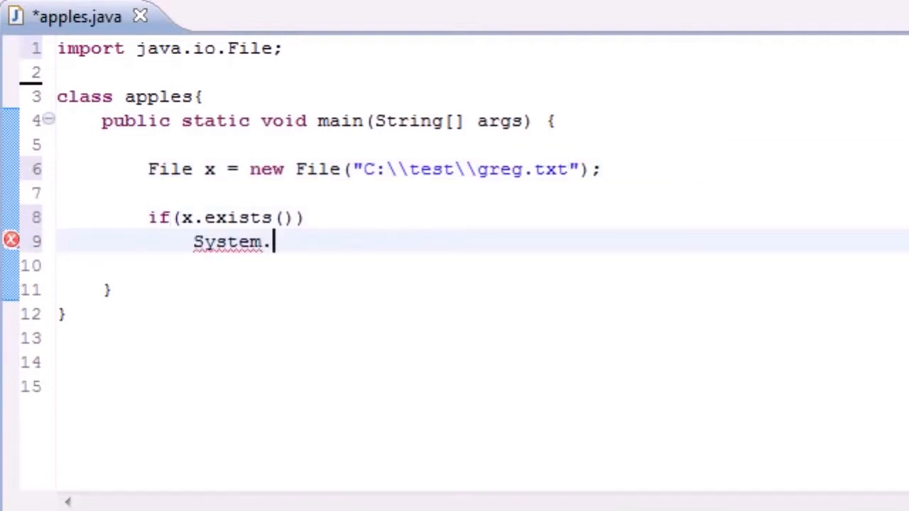
{"action": "type", "text": "out."}
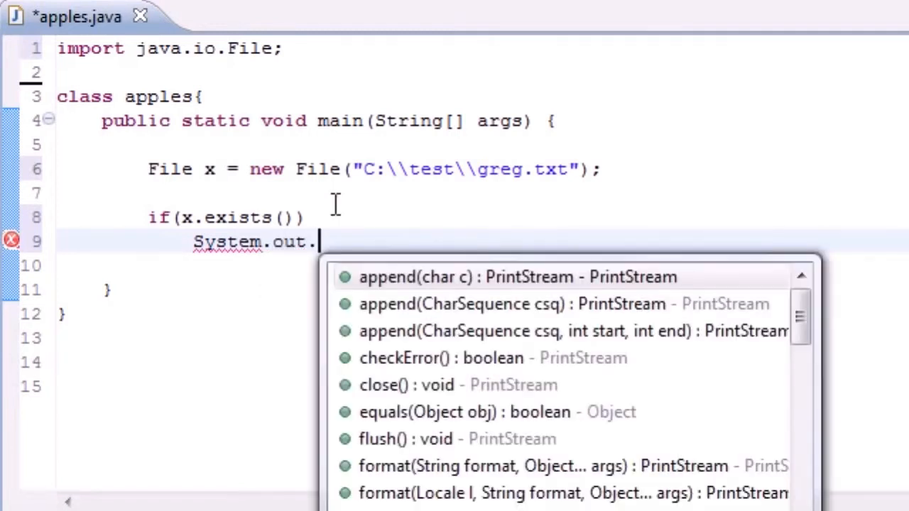
{"action": "type", "text": "println();"}
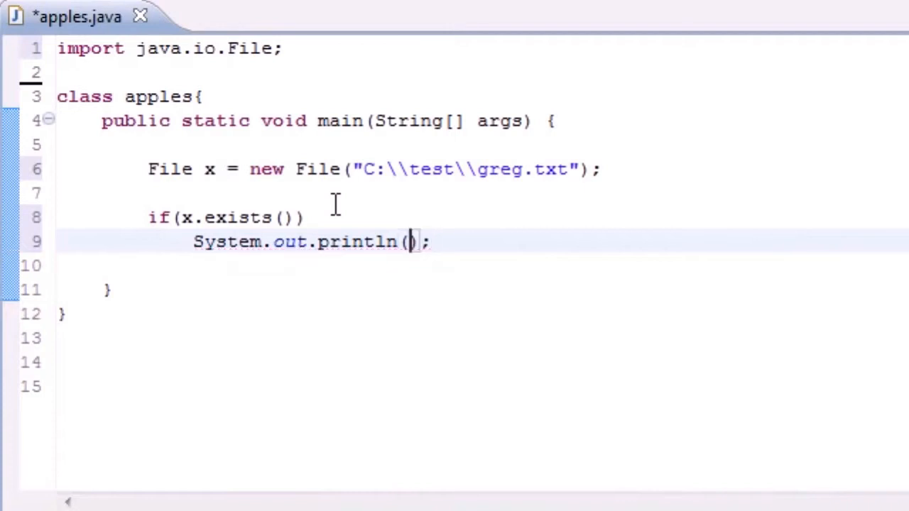
{"action": "type", "text": "x"}
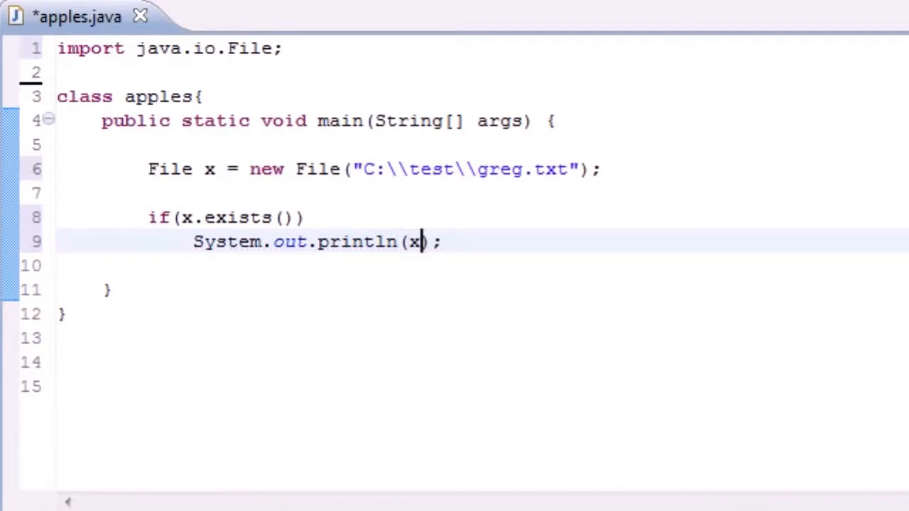
{"action": "type", "text": ".getName() +"}
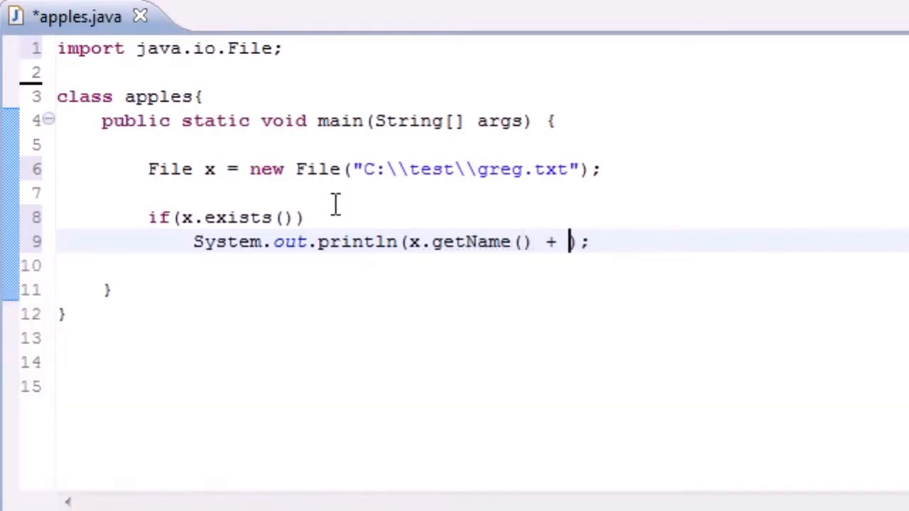
{"action": "type", "text": "\"exis"}
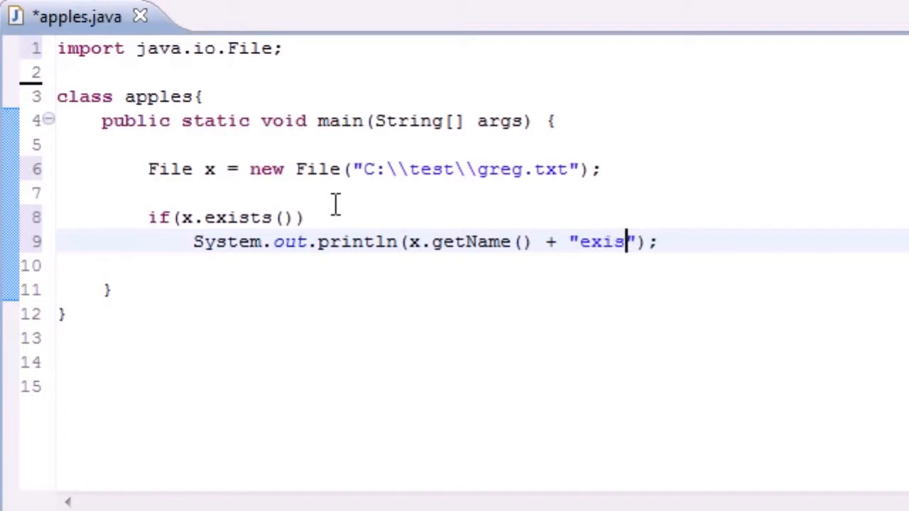
{"action": "type", "text": "t!"}
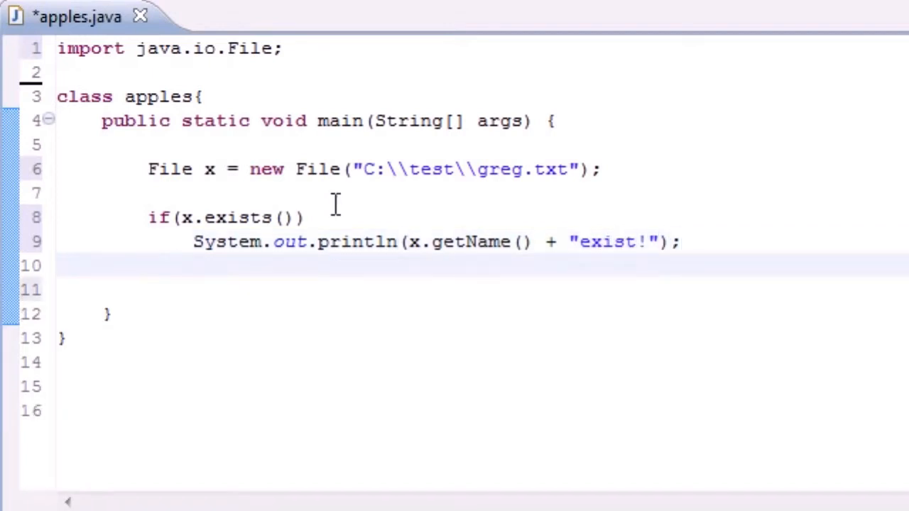
Add an else branch printing "this thing doesnt exist"
{"action": "type", "text": "e"}
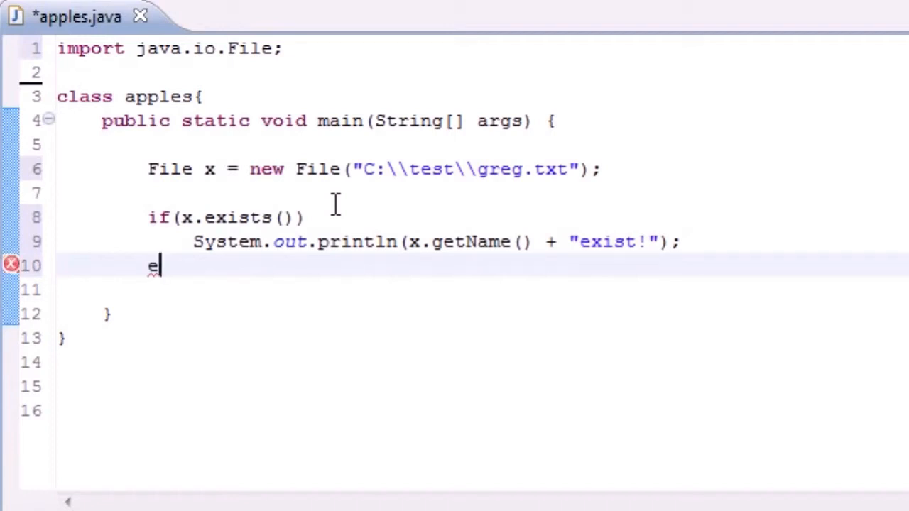
{"action": "type", "text": "lse"}
{"action": "type", "text": "Sy"}
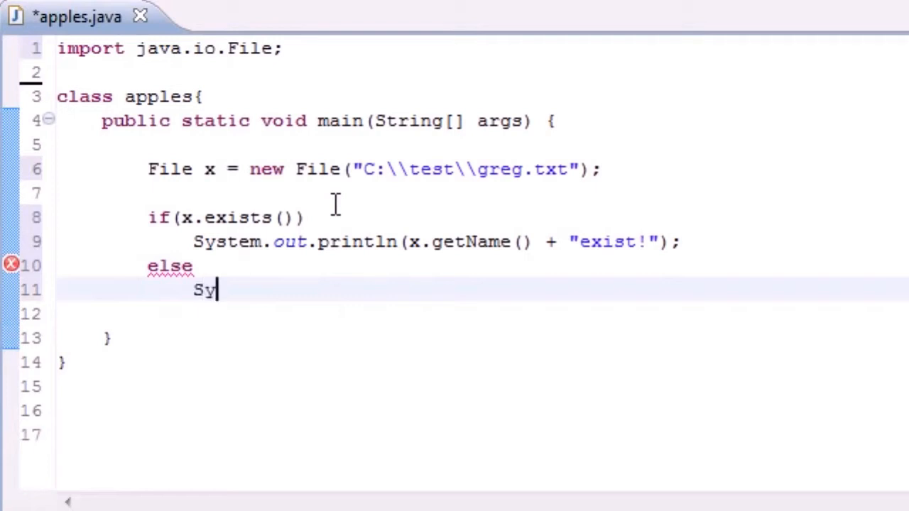
{"action": "type", "text": "stem.out.println();"}
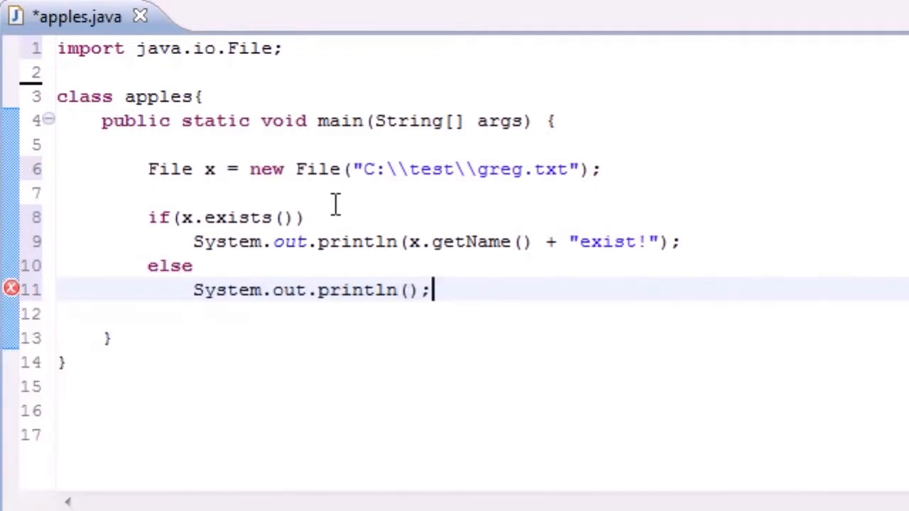
{"action": "type", "text": "\"this\""}
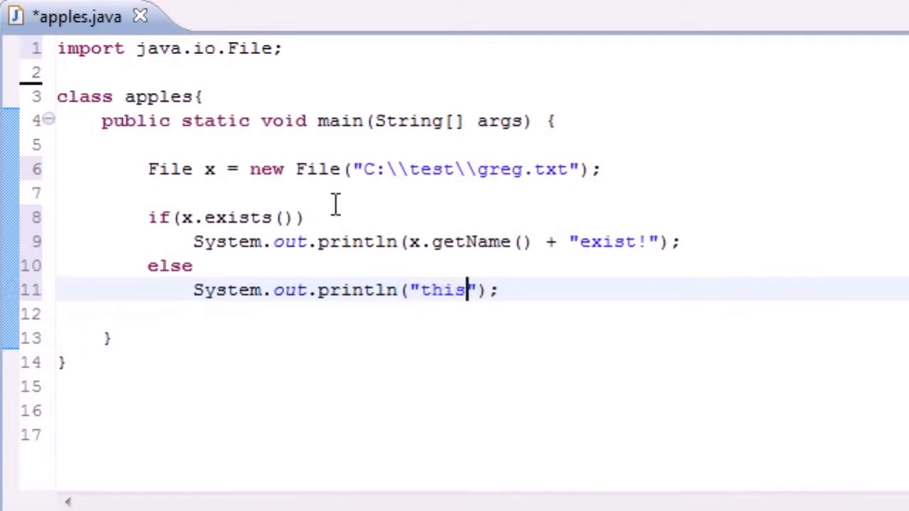
{"action": "type", "text": "thing doestnt eisi"}
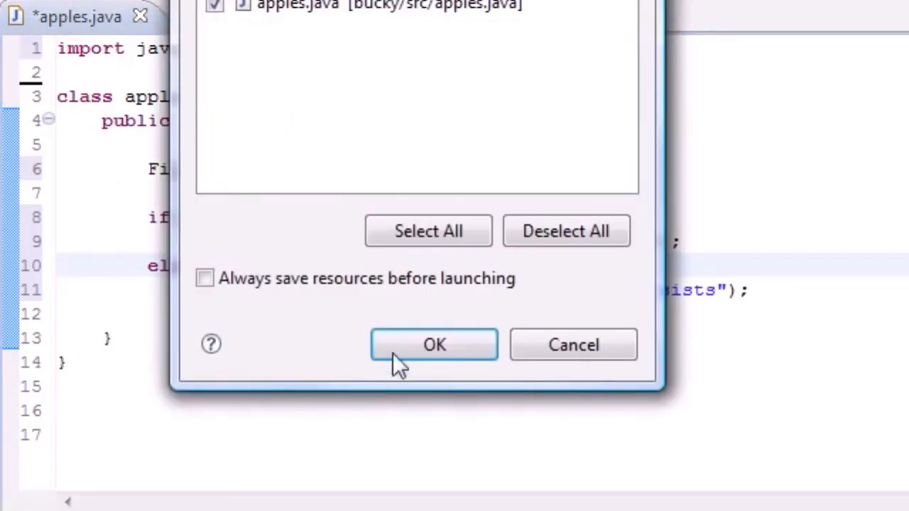
Confirm saving apples.java and launch the program
{"action": "left_click", "coordinate": [434, 344]}
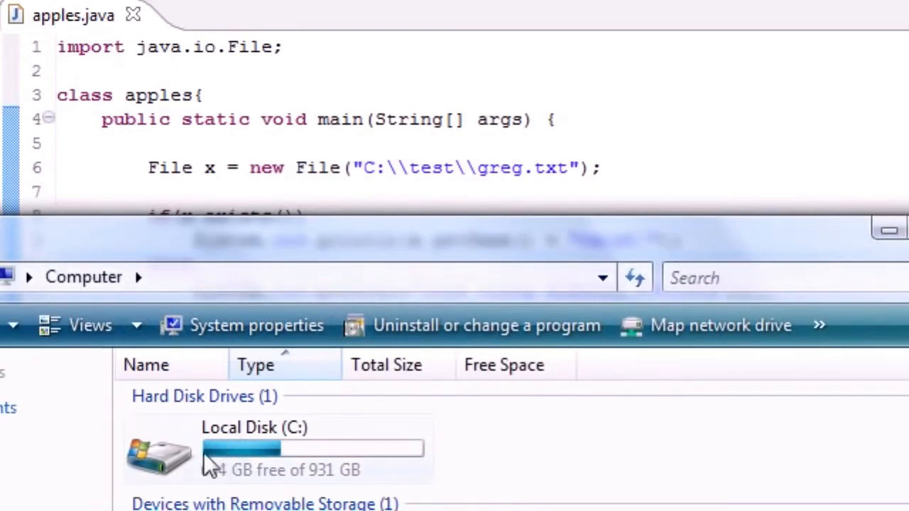
Open Local Disk (C:) and then the test folder containing greg
{"action": "double_click", "coordinate": [254, 447]}
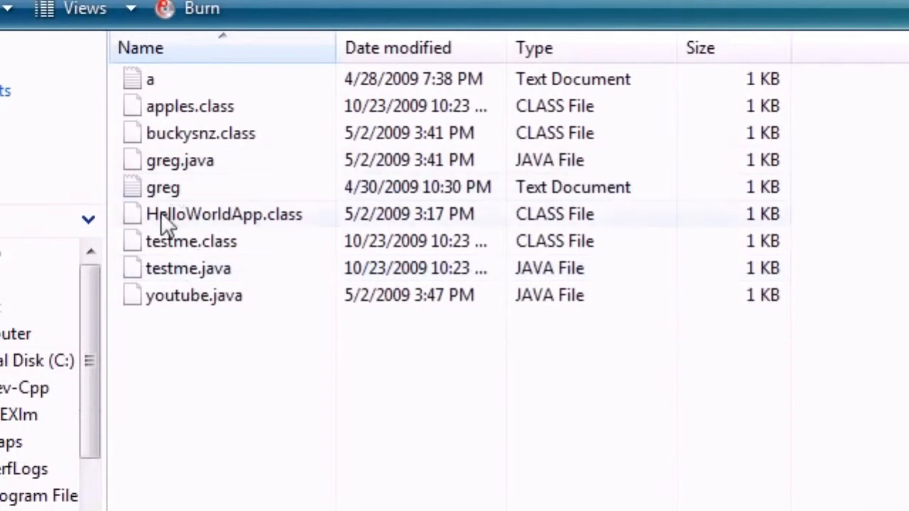
{"action": "left_click", "coordinate": [162, 186]}
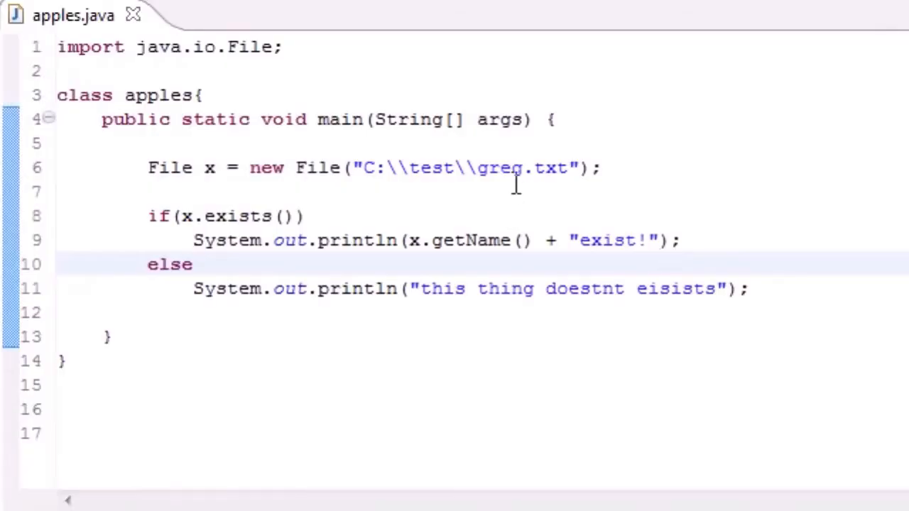
Change the path's file name from greg to fhkdjsf, then save and rerun
{"action": "double_click", "coordinate": [499, 167]}
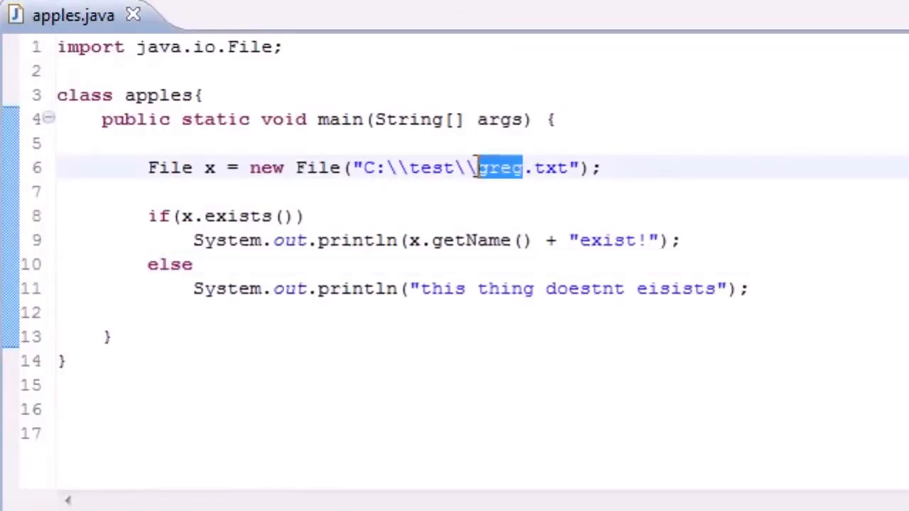
{"action": "type", "text": "fhkdjsf"}
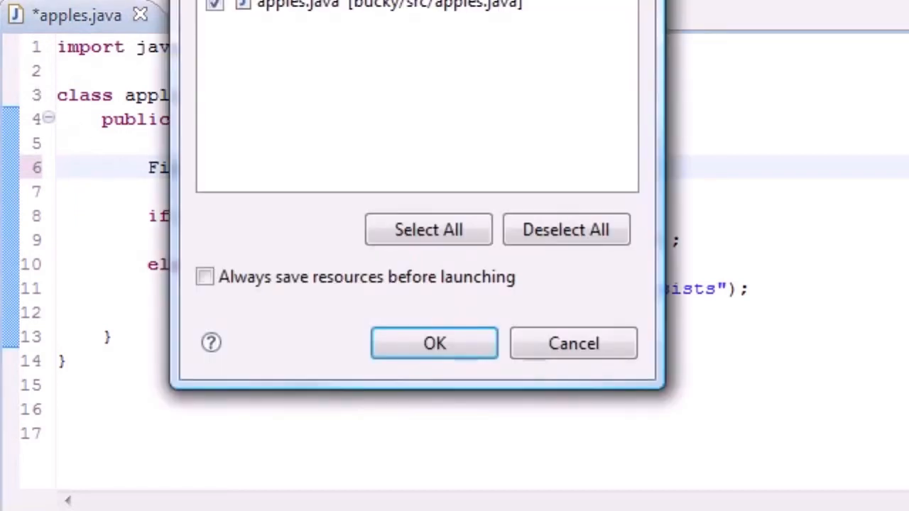
{"action": "left_click", "coordinate": [434, 343]}
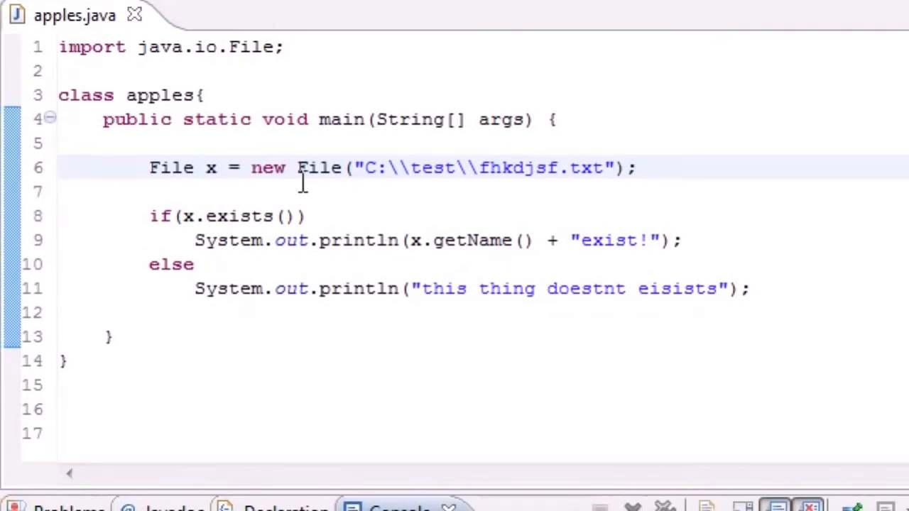
{"action": "mouse_move", "coordinate": [202, 176]}
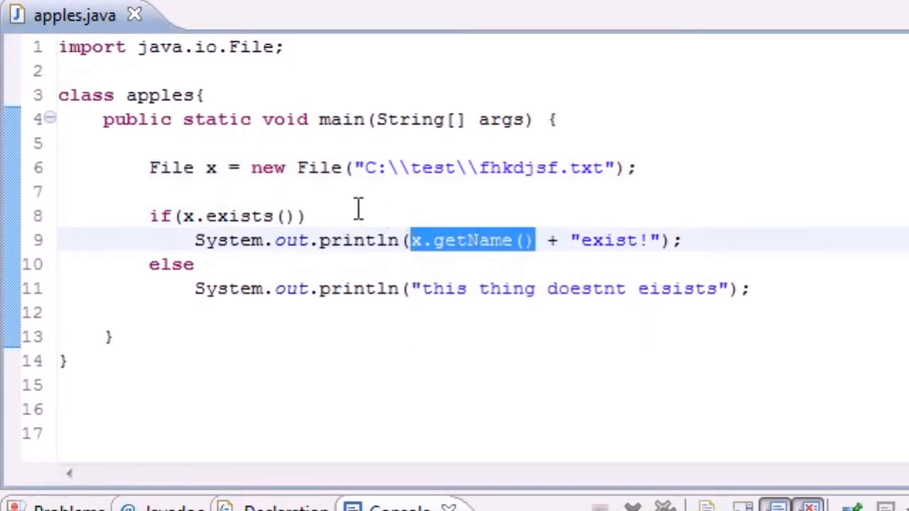
{"action": "left_click", "coordinate": [305, 216]}
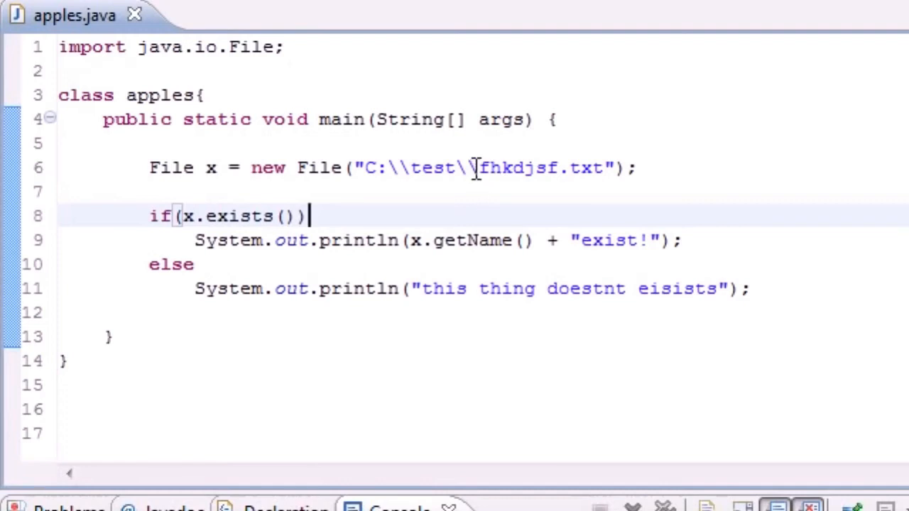
{"action": "mouse_move", "coordinate": [472, 169]}
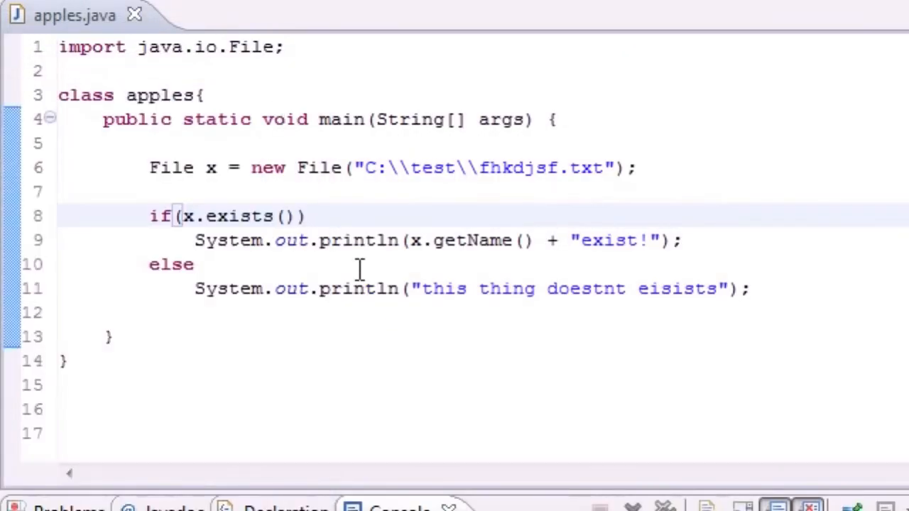
{"action": "mouse_move", "coordinate": [410, 301]}
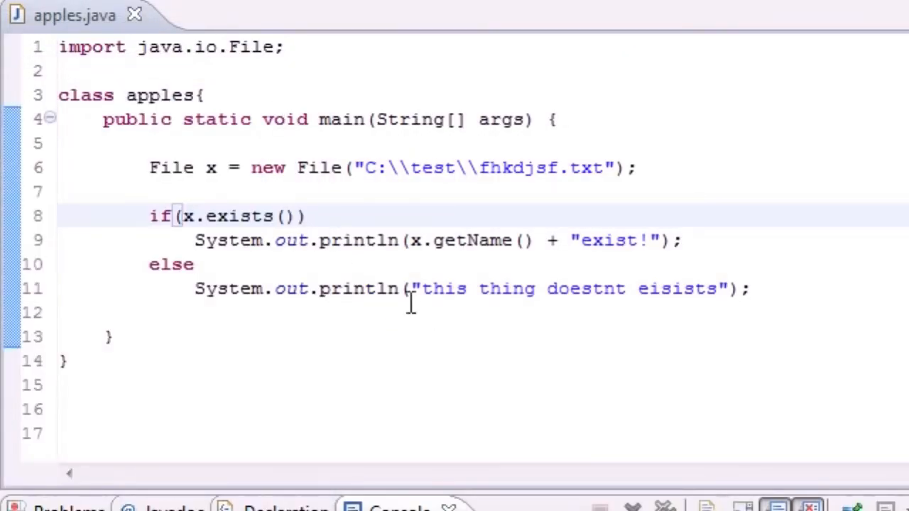
{"action": "mouse_move", "coordinate": [399, 263]}
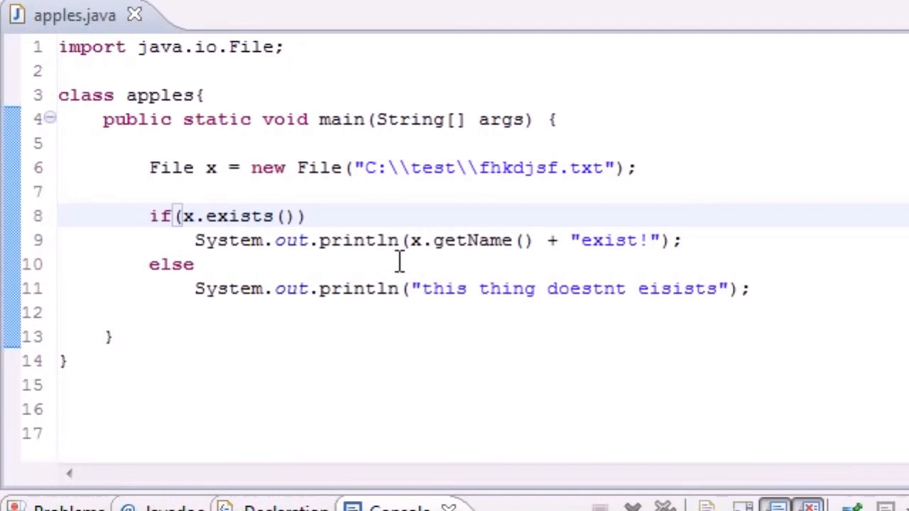
{"action": "key", "text": "ctrl+a"}
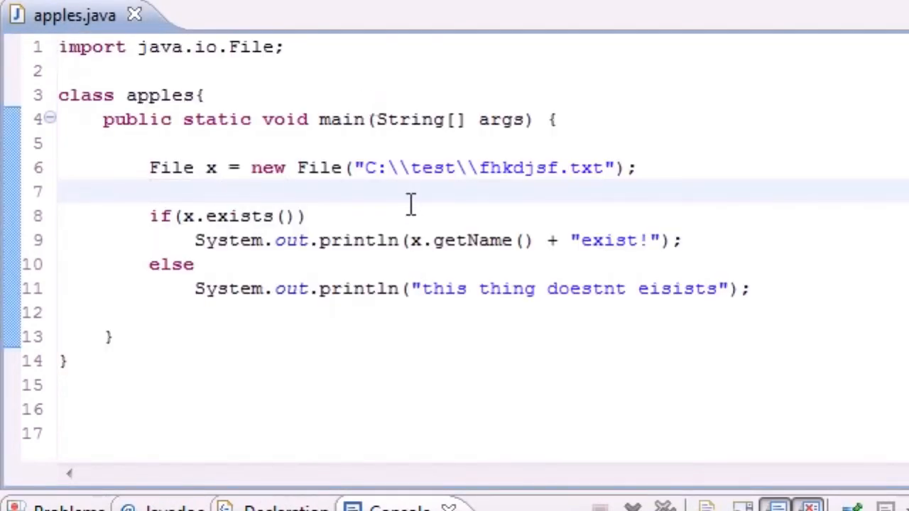
{"action": "double_click", "coordinate": [171, 168]}
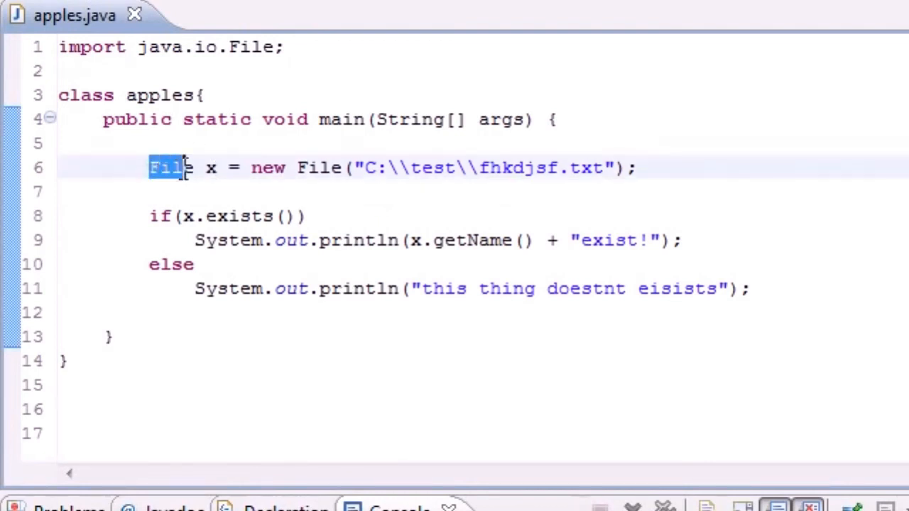
{"action": "double_click", "coordinate": [211, 167]}
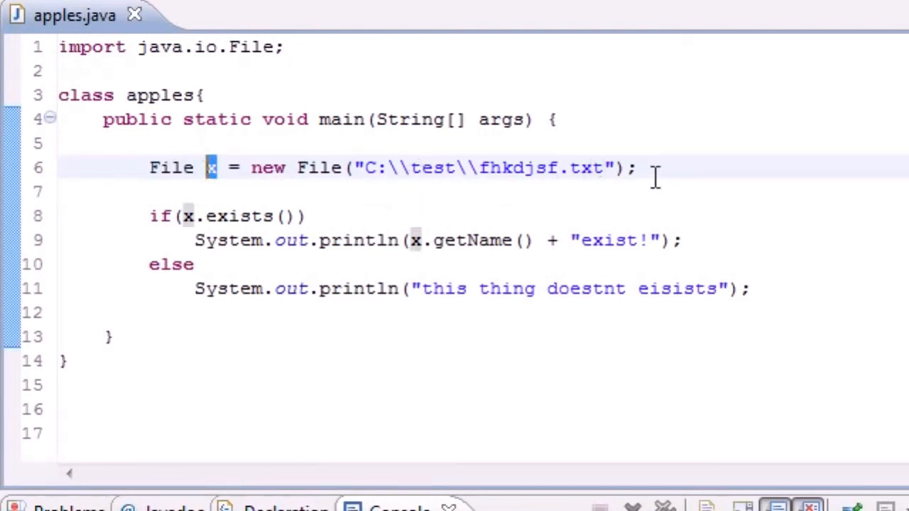
{"action": "left_click", "coordinate": [149, 191]}
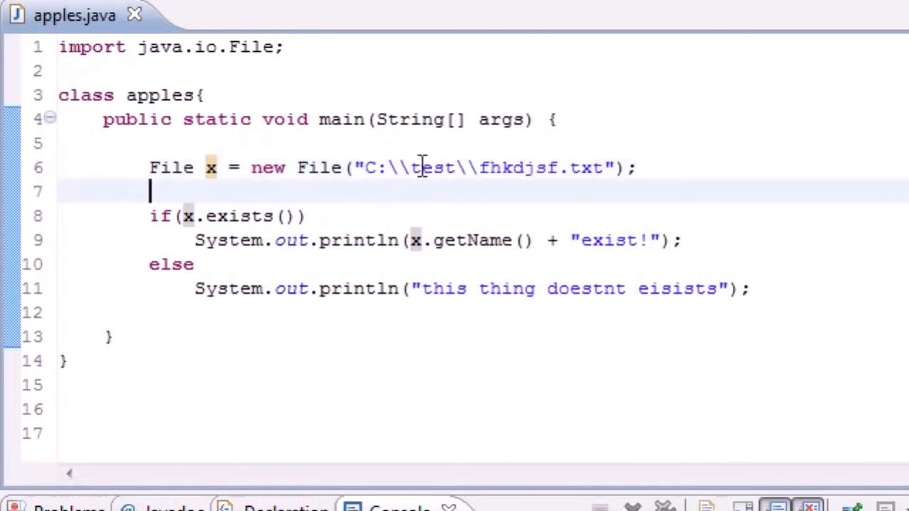
{"action": "double_click", "coordinate": [397, 168]}
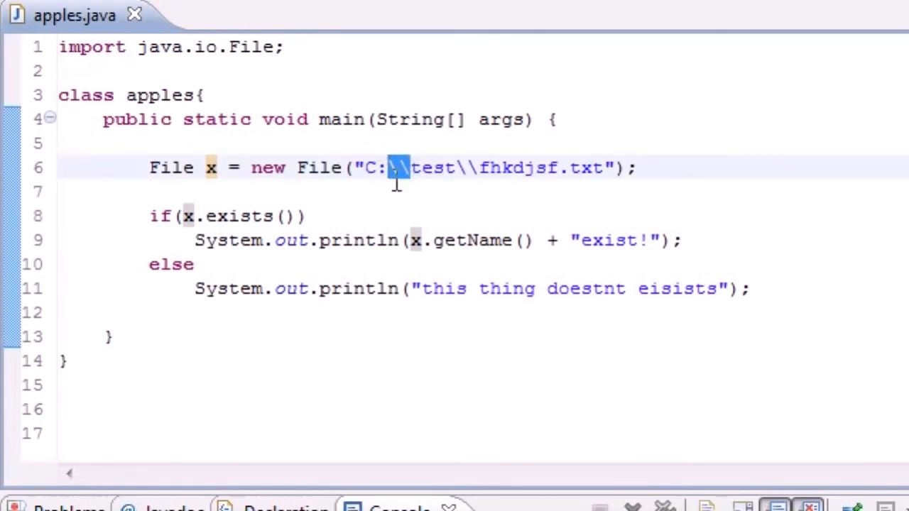
{"action": "left_click", "coordinate": [301, 216]}
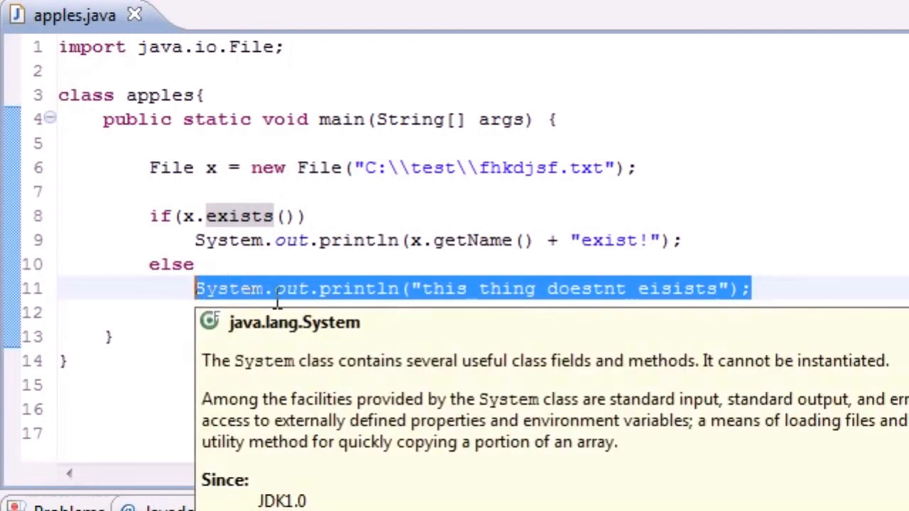
{"action": "left_click", "coordinate": [291, 288]}
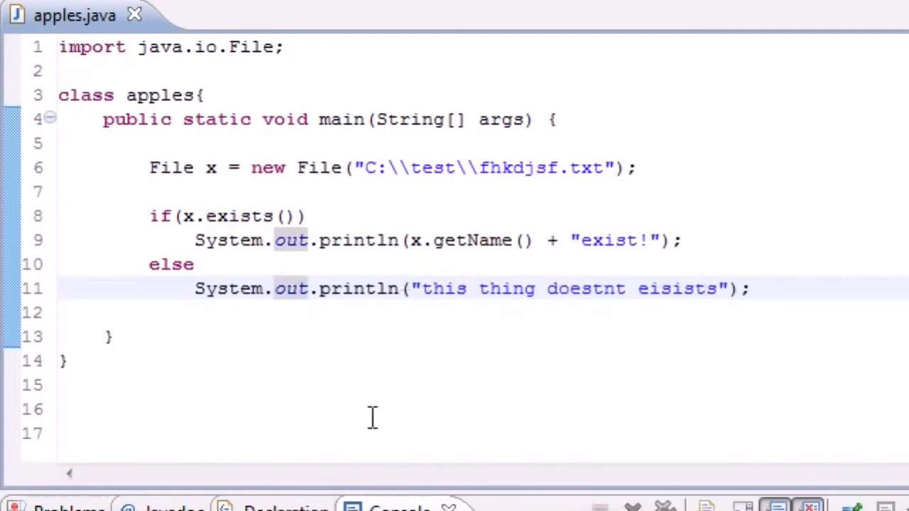
{"action": "mouse_move", "coordinate": [316, 380]}
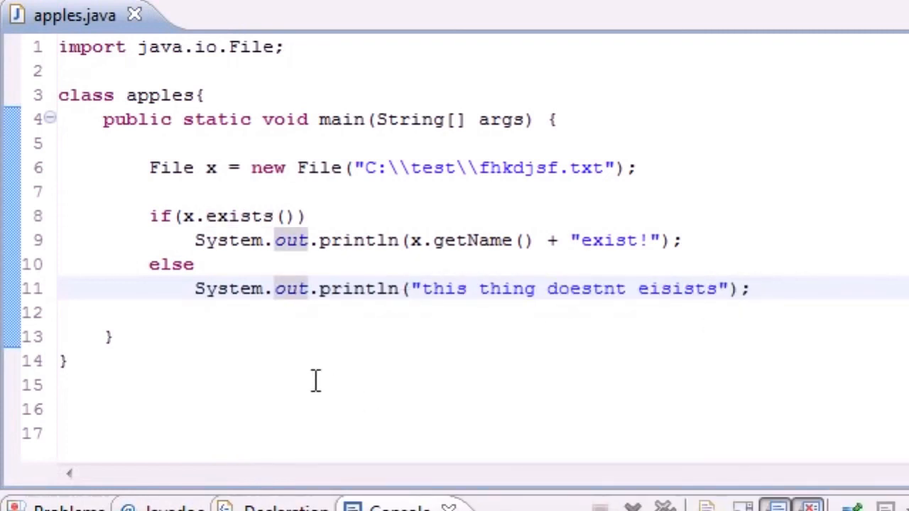
{"action": "left_click", "coordinate": [433, 288]}
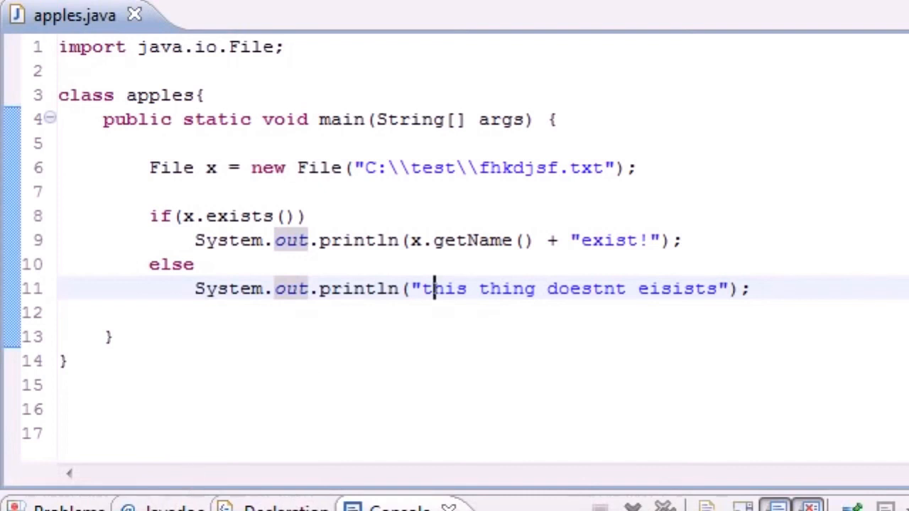